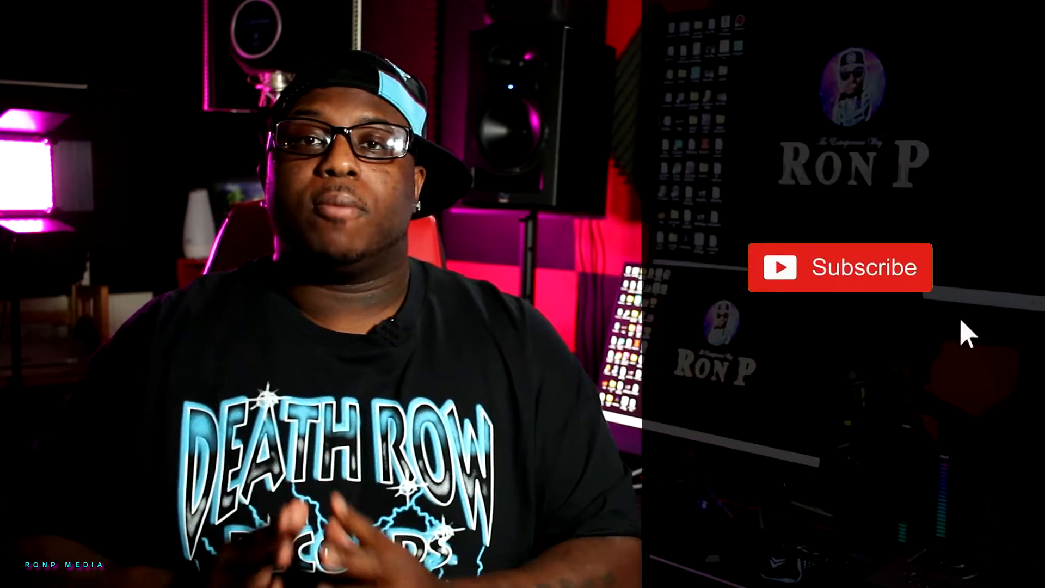
{"action": "left_click", "coordinate": [839, 267]}
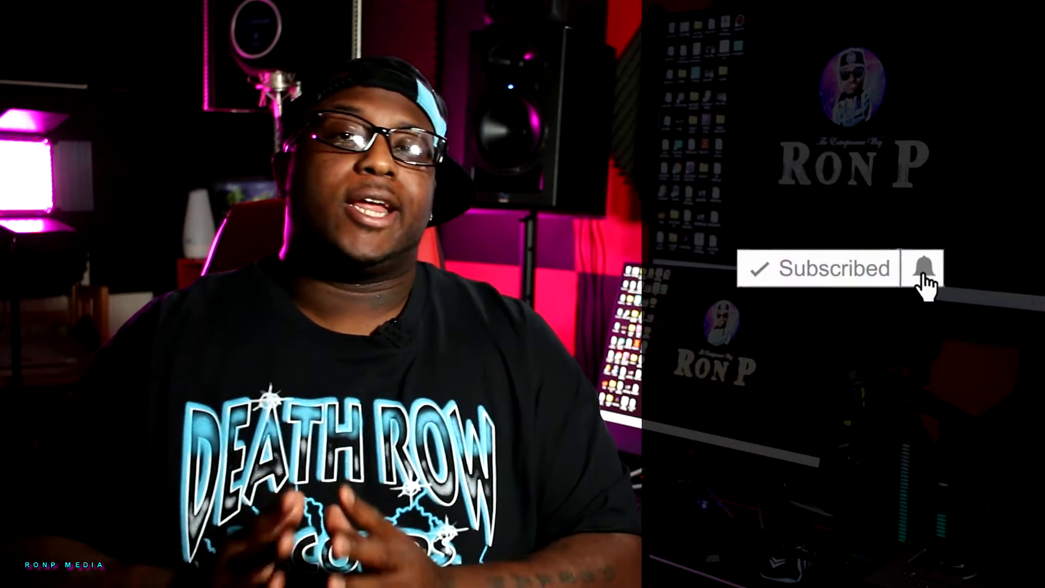